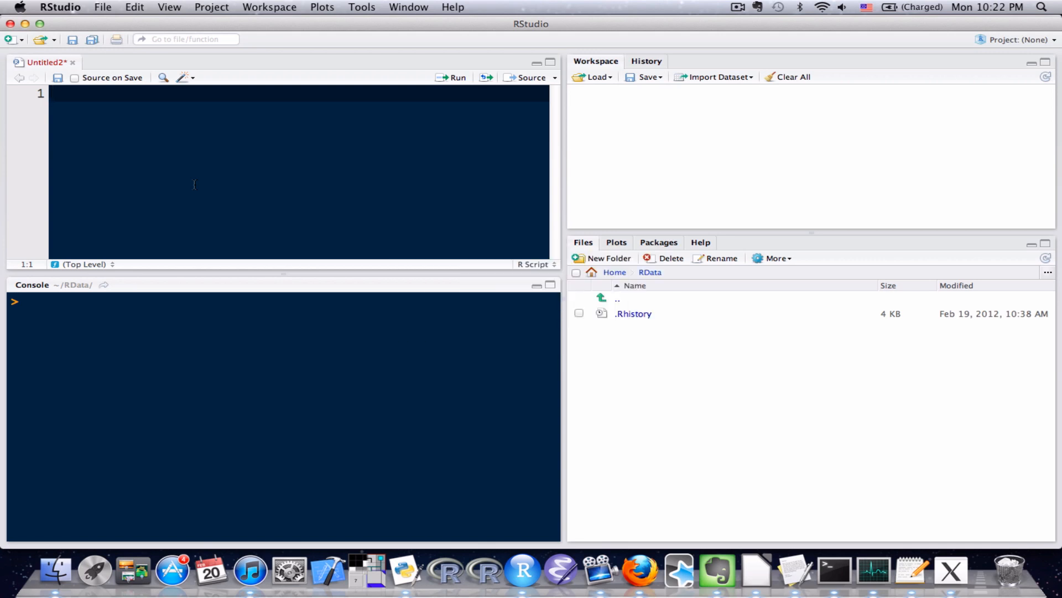
- Define vector x as c(2, 4, 6, 8) on the first script line
type("x <-")
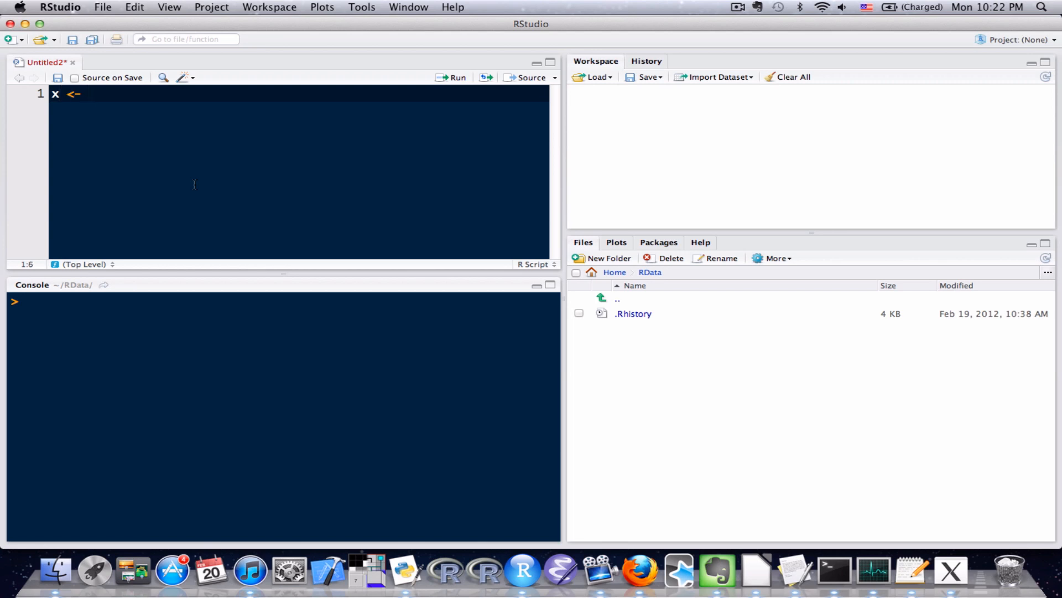
type("c(2)")
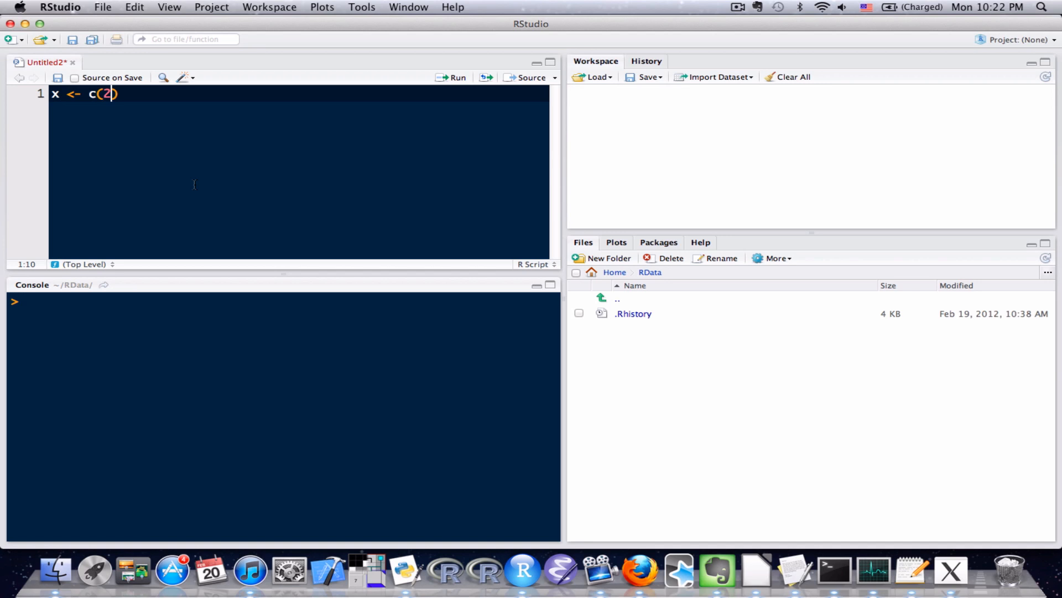
type(", 4, 6, 8")
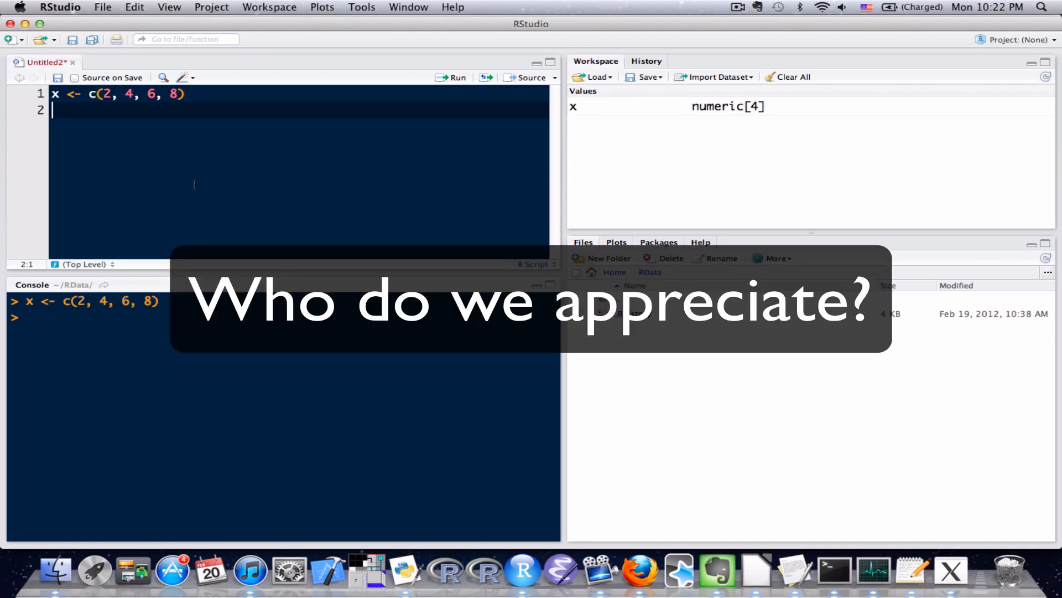
- Define vector y as c(7, 8, 3, 1), run it in the console and start a new line
type("y <-")
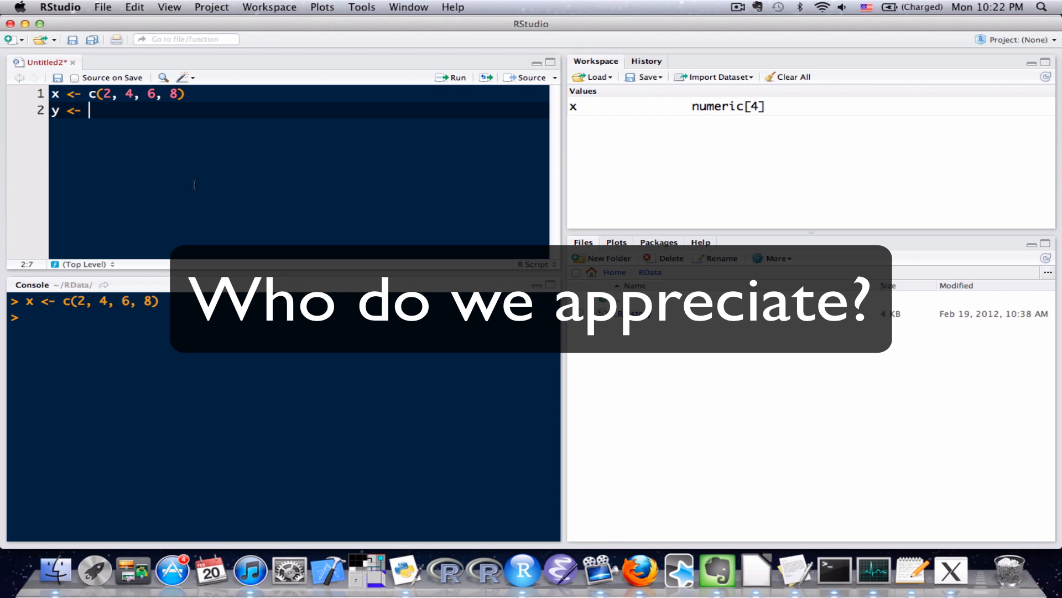
type("c(")
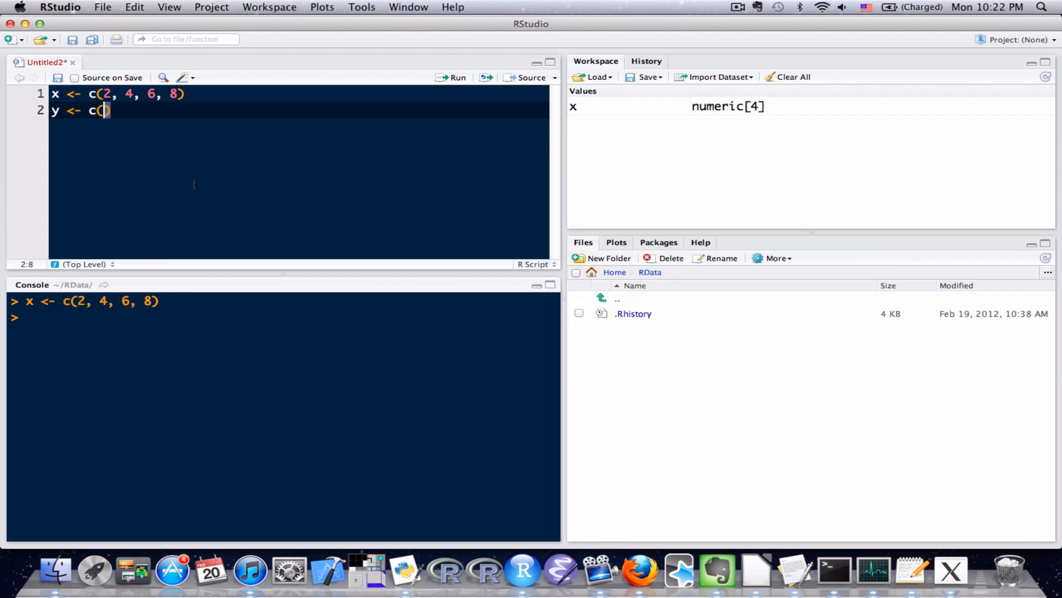
type("7,")
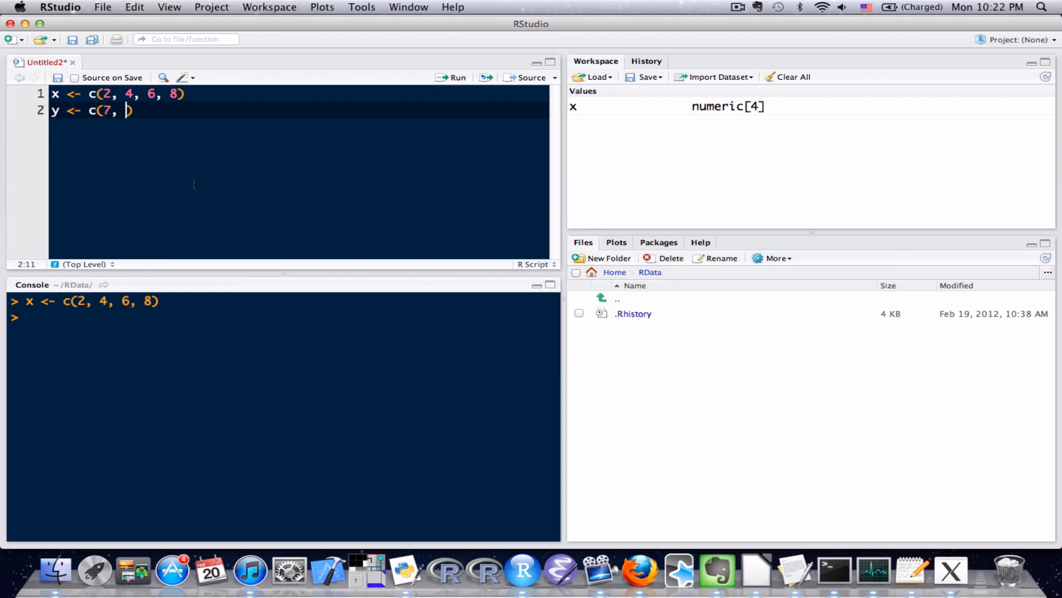
type("8, 3, 1")
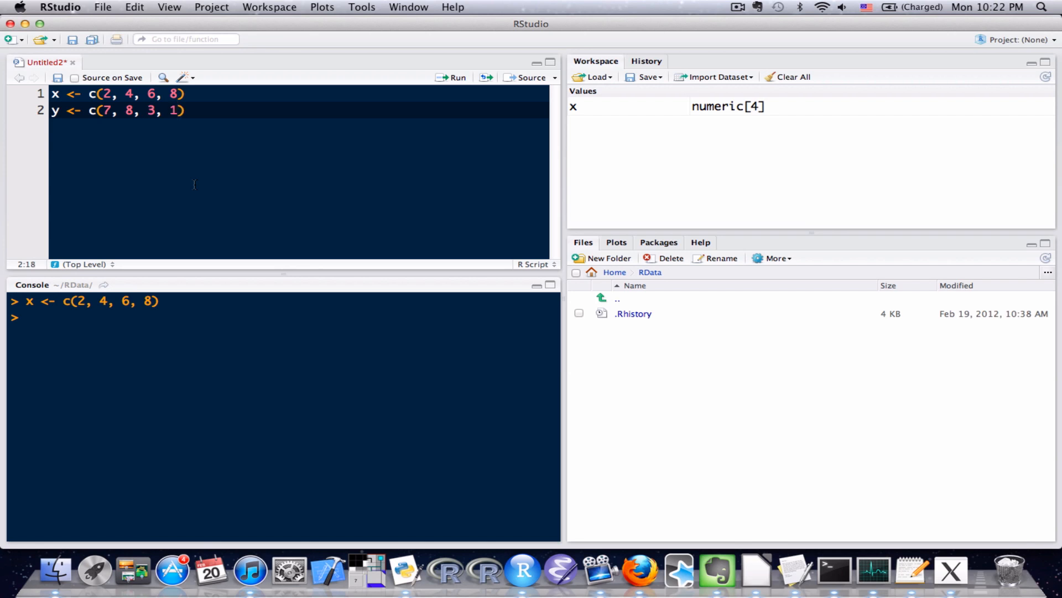
key("Enter")
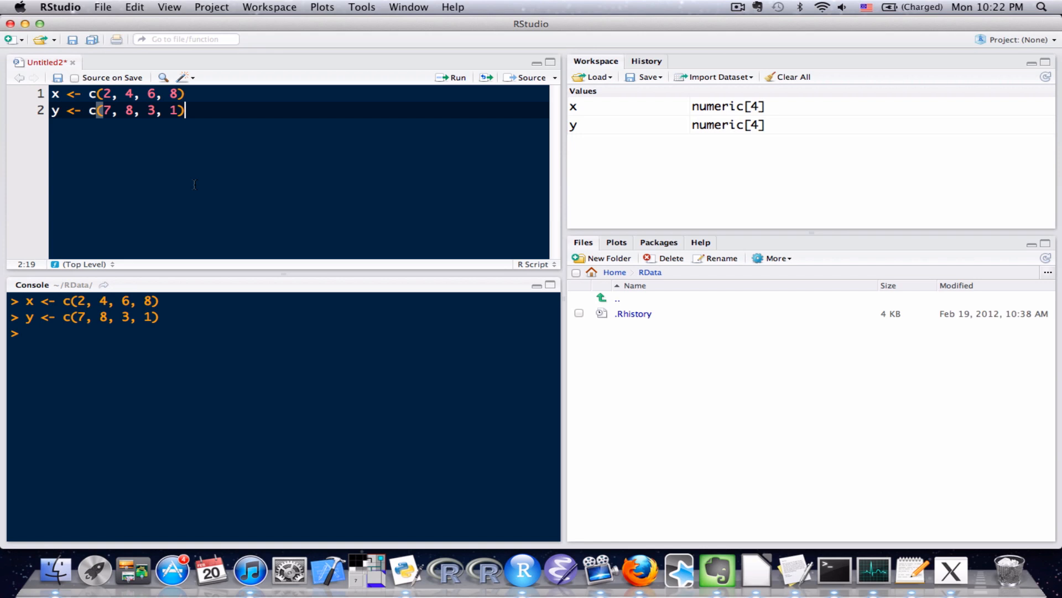
key("enter")
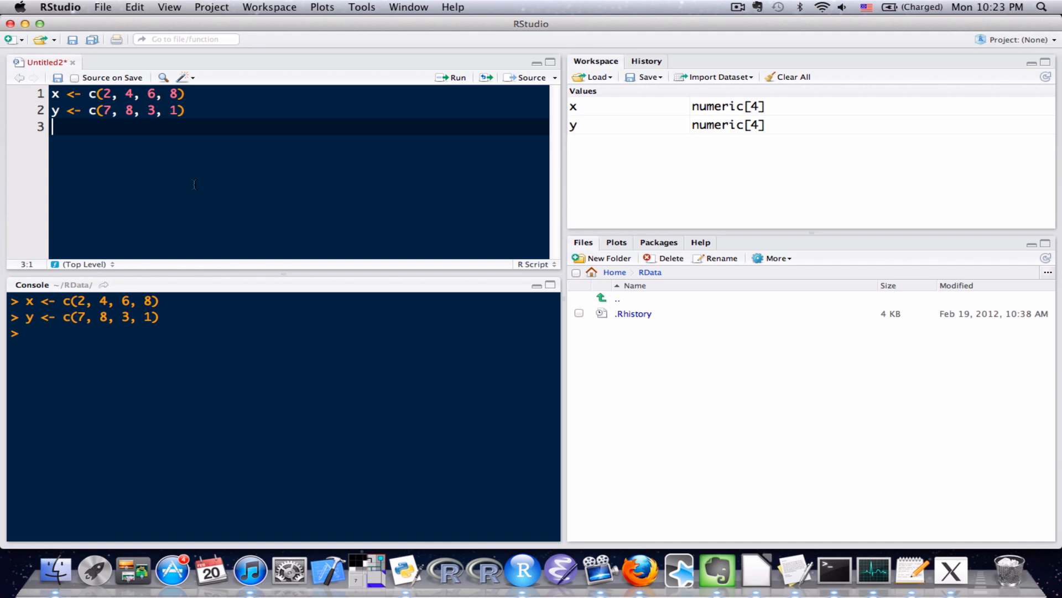
- Add sum(x) returning 20 in the console, then begin line 4 with mean
type("sum(")
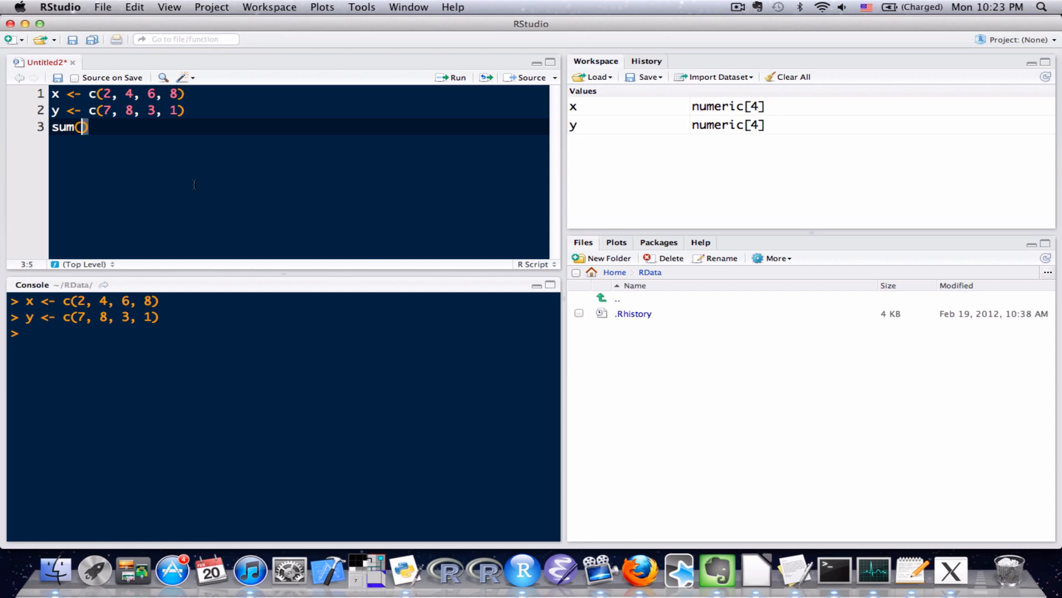
type("x")
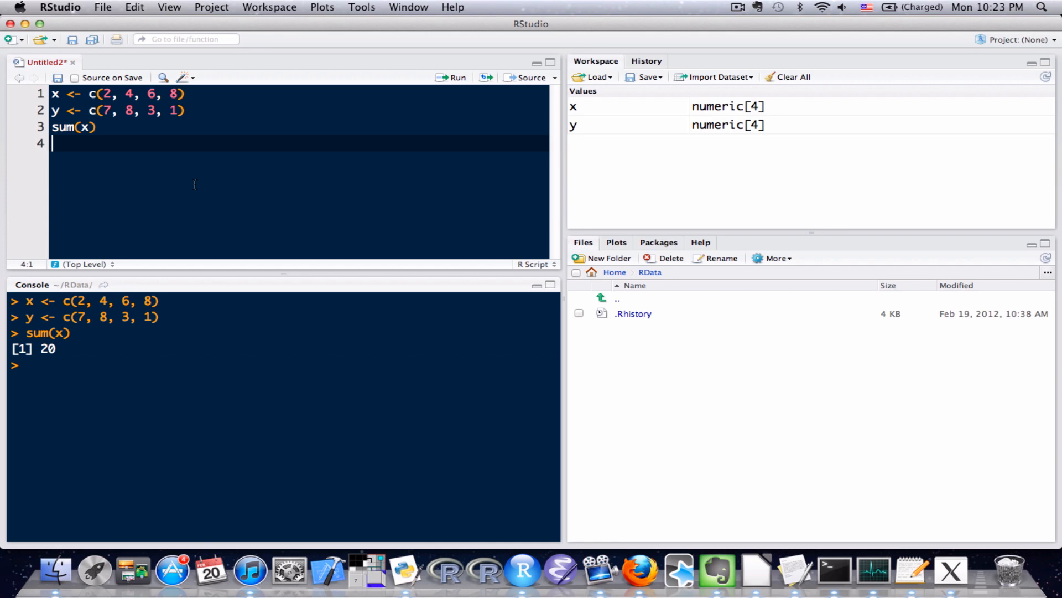
type("mean")
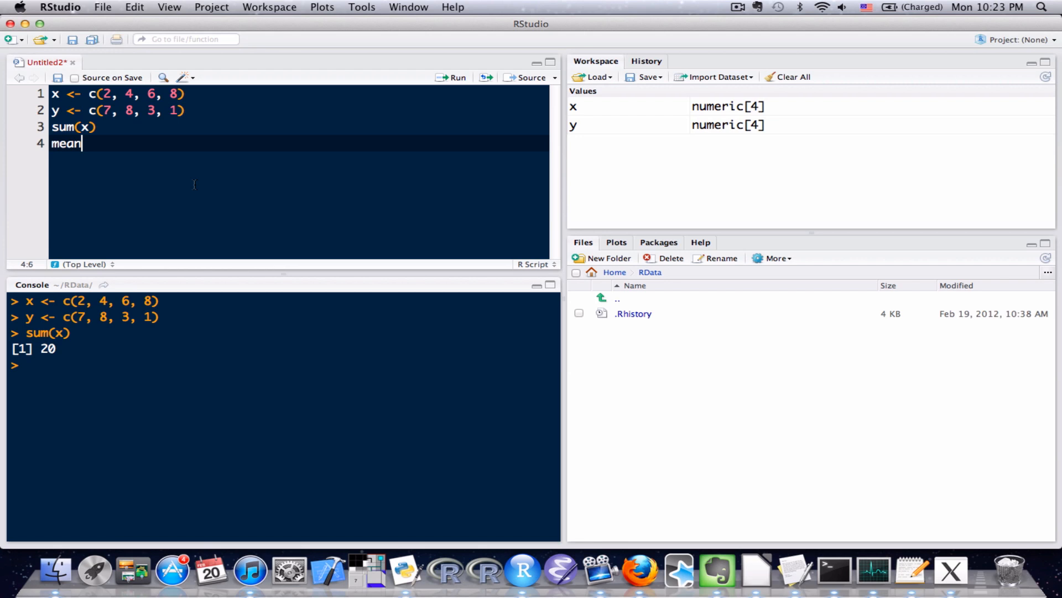
- Complete line 4 as mean(y) so the console returns 4.75
type("(y)")
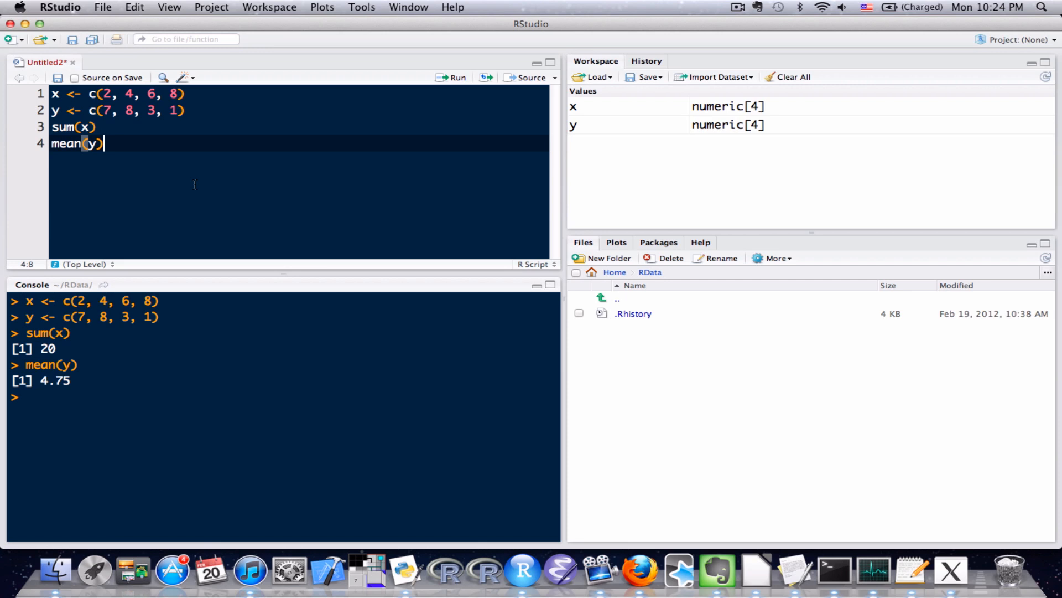
- Start an empty fifth script line below mean(y)
key("Return")
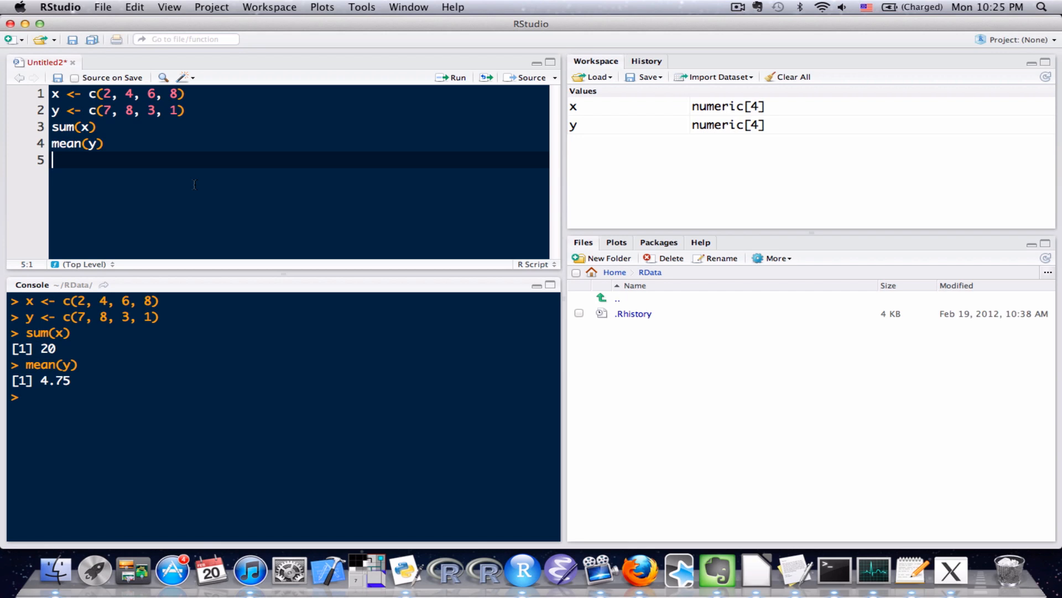
- Write 2 * x on line 5, returning 4 8 12 16 in the console
type("2 * x")
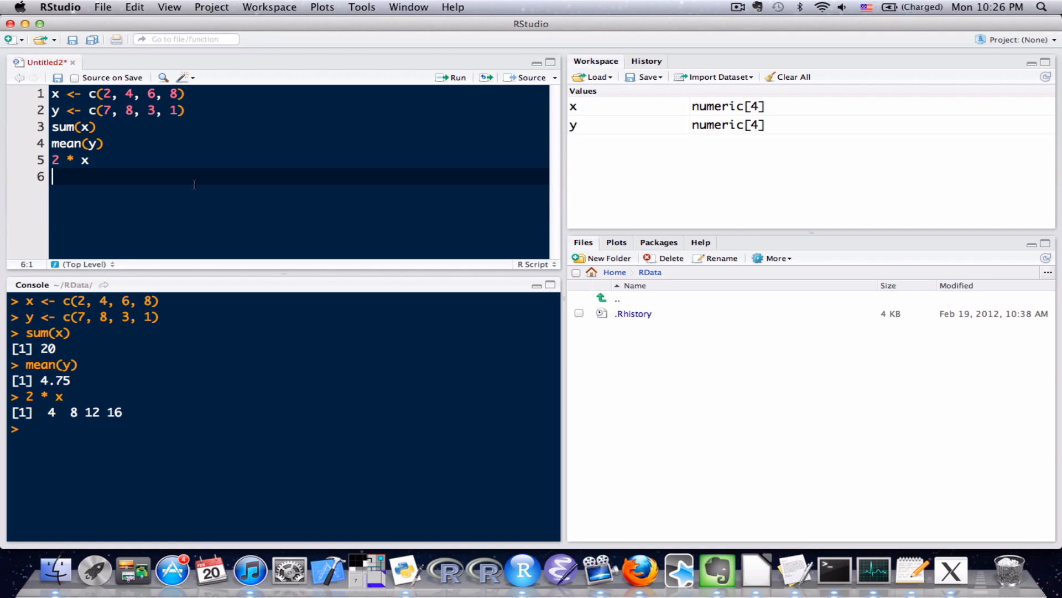
- Write y + 3 on line 6, returning 10 11 6 4, and start line 7
type("y +")
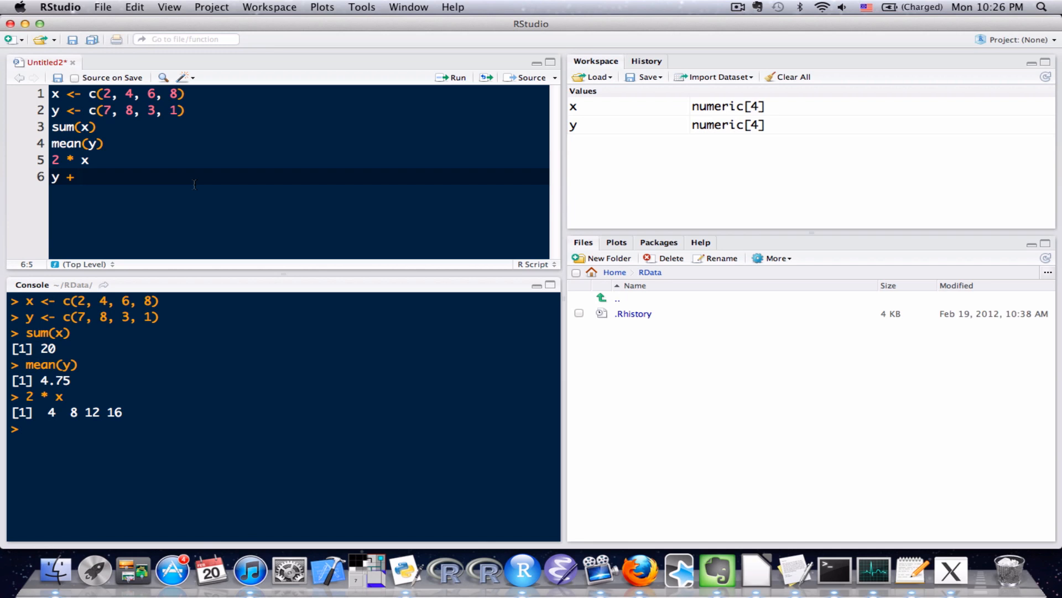
type("3")
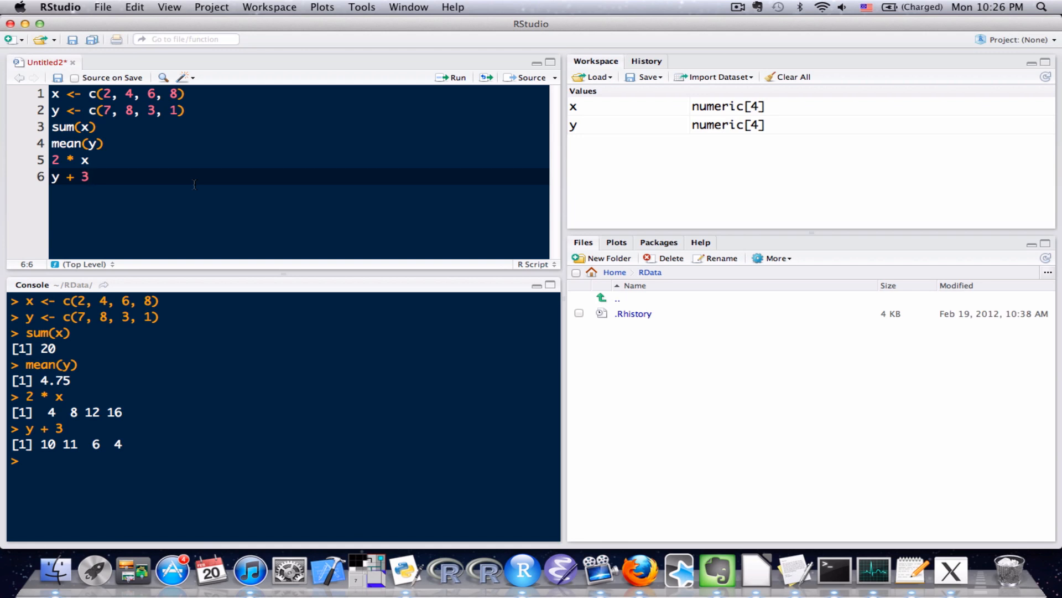
key("Enter")
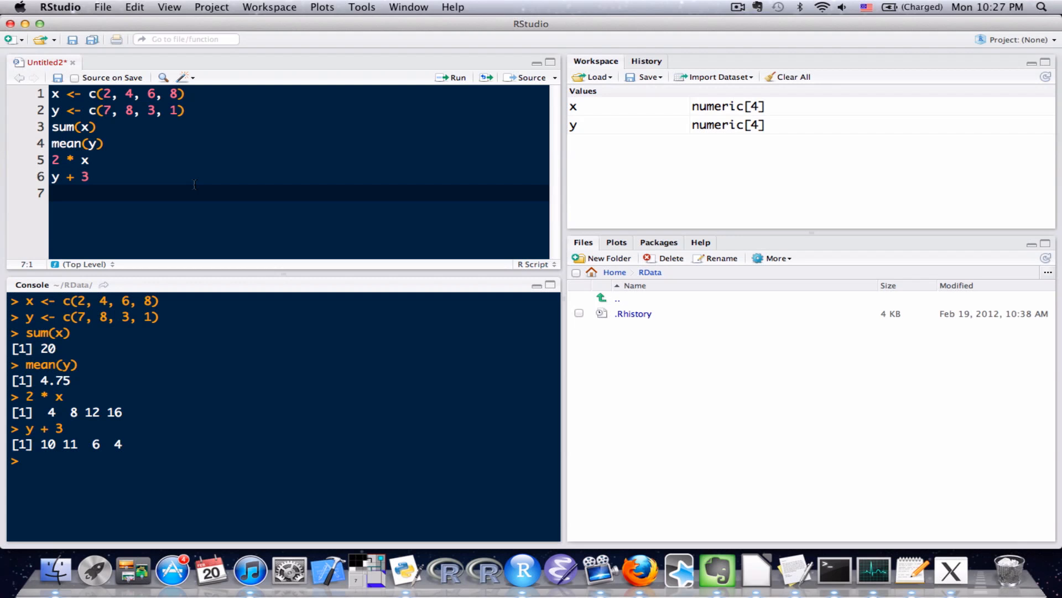
- Write x + y on line 7, returning 9 12 9 9, and start line 8
type("x +")
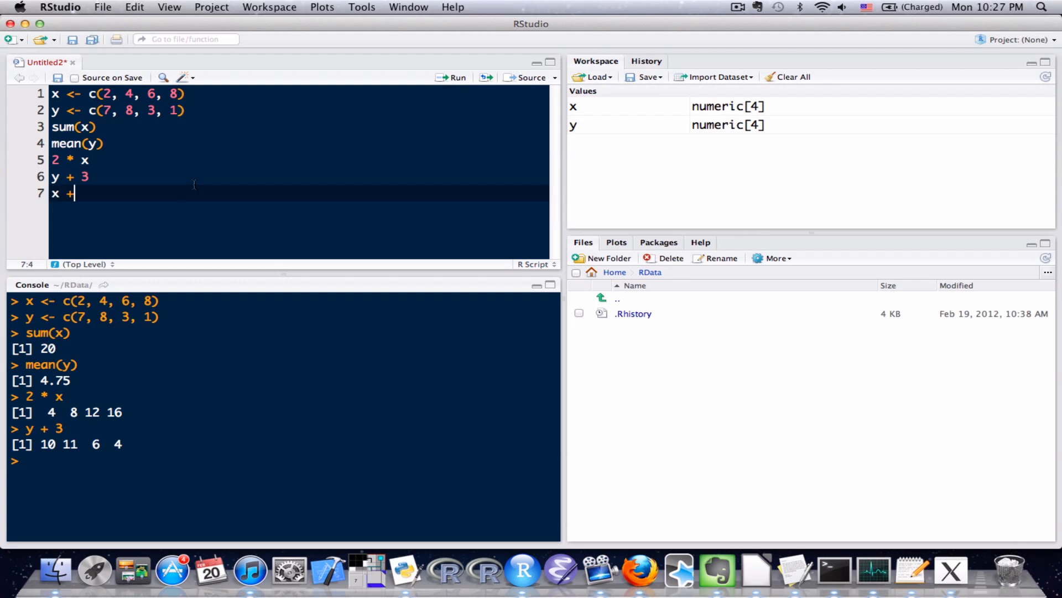
type("y")
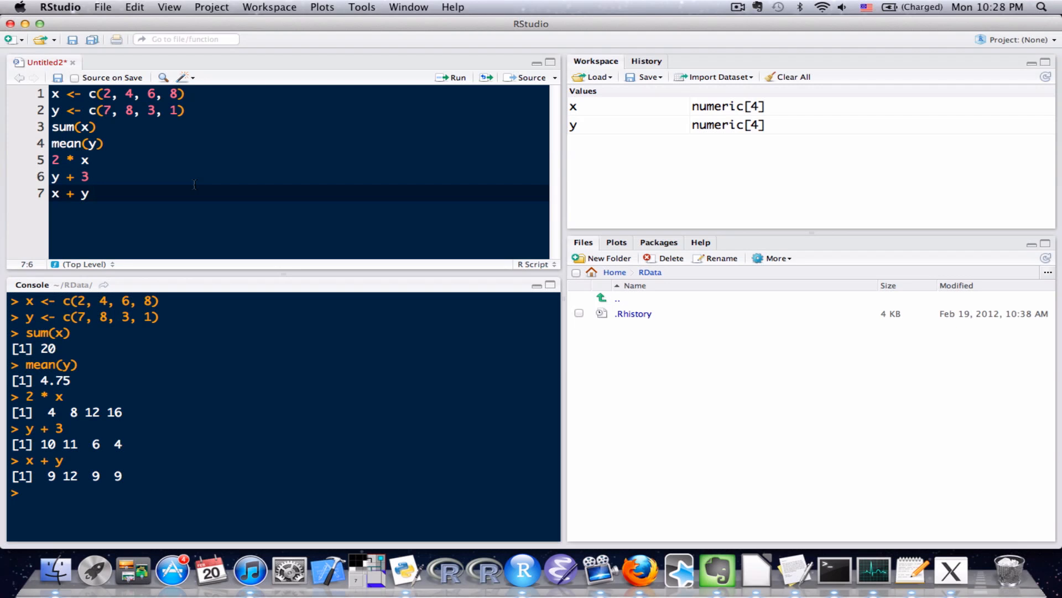
key("Return")
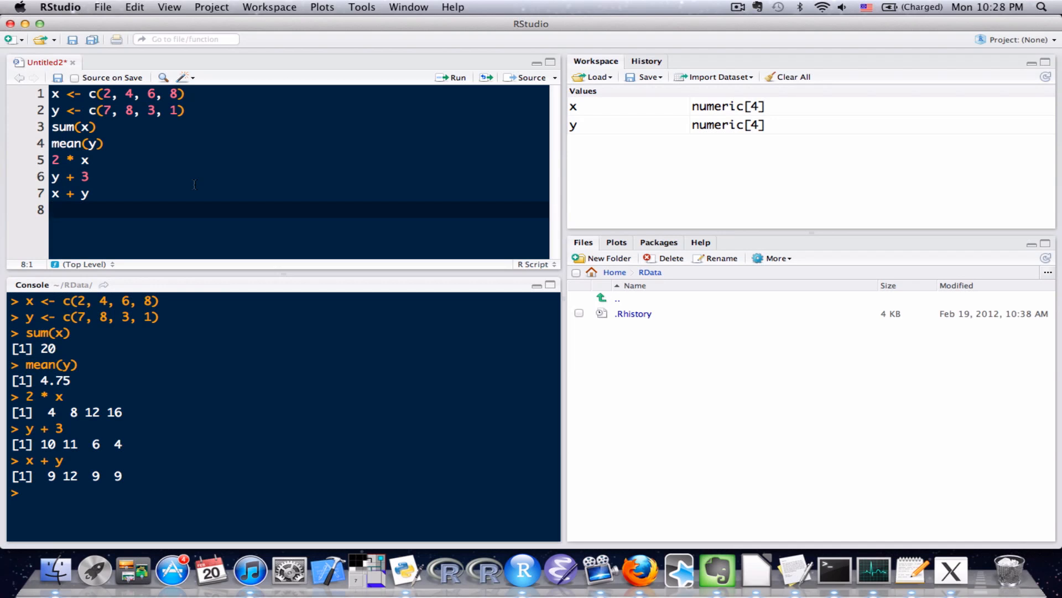
- Write the element-wise product x * y on line 8, not yet run
type("x *")
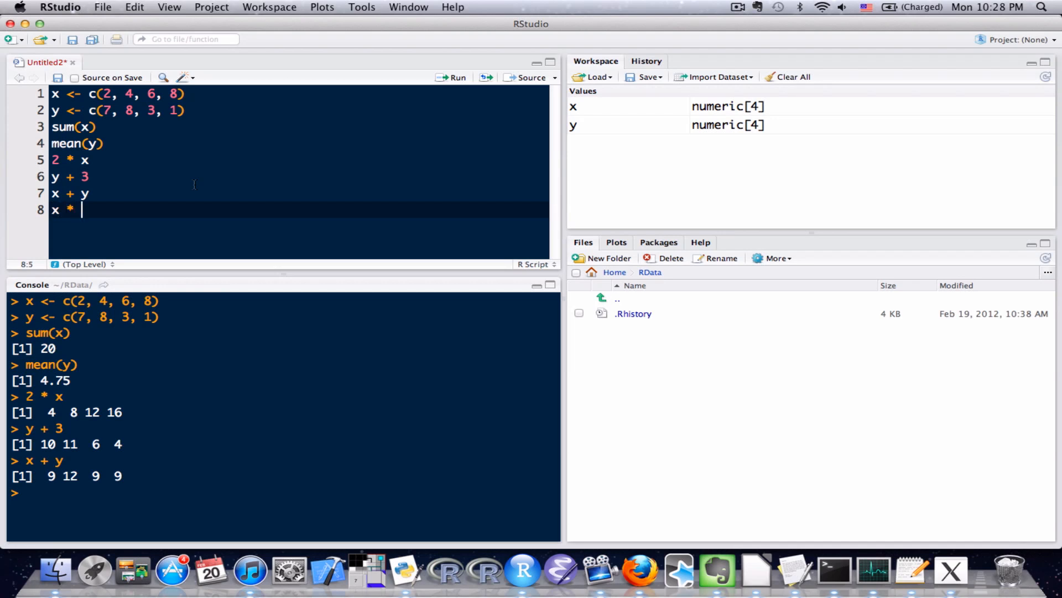
type("y")
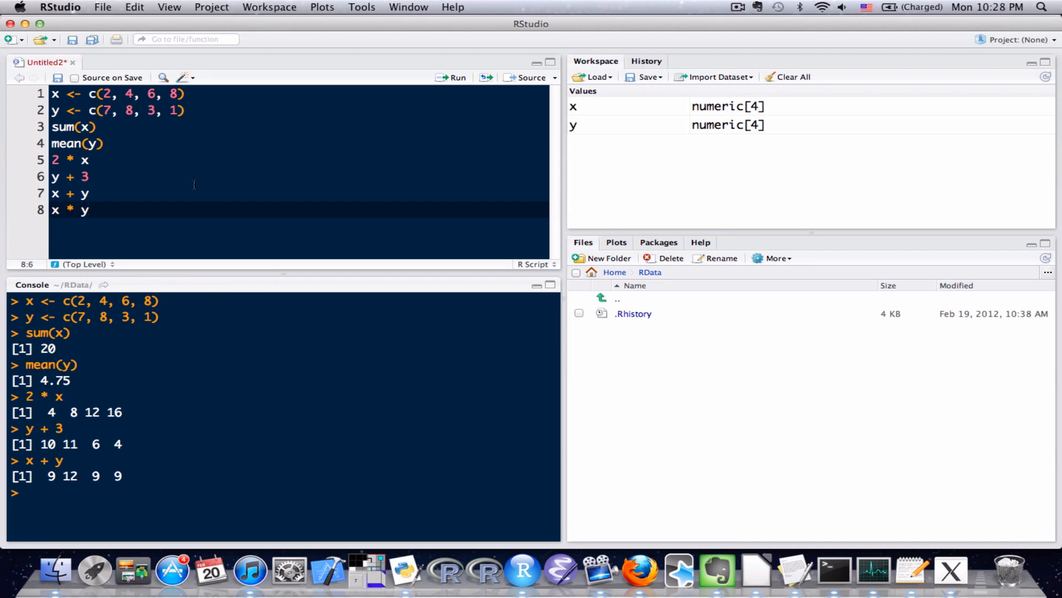